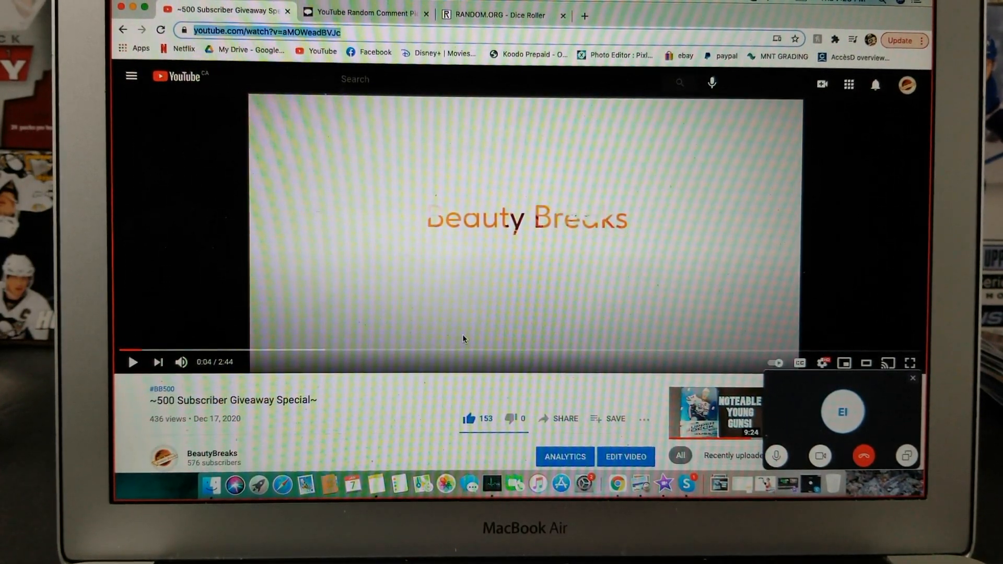
Scroll down through the current page
scroll("down", 3)
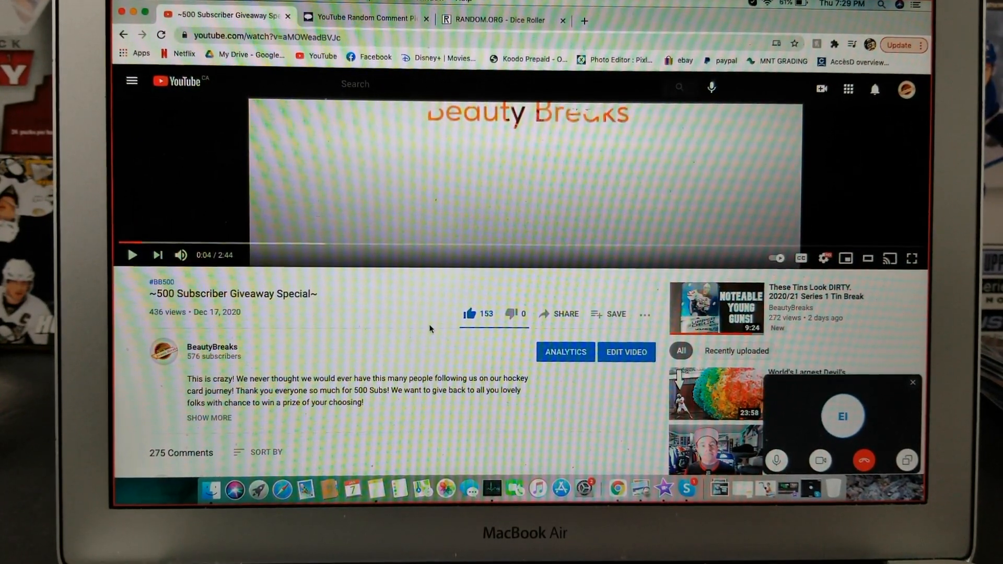
scroll("down", 3)
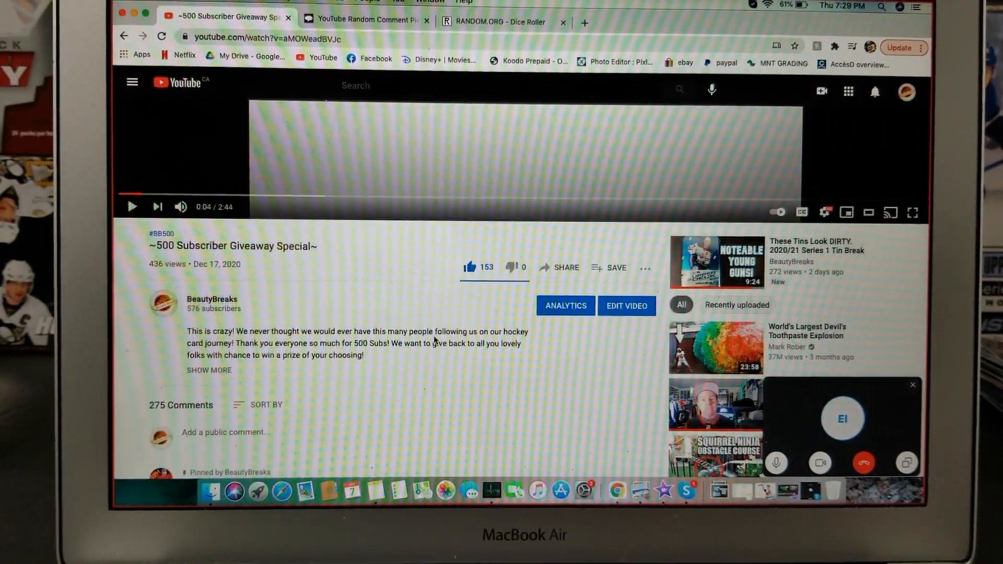
scroll("down", 3)
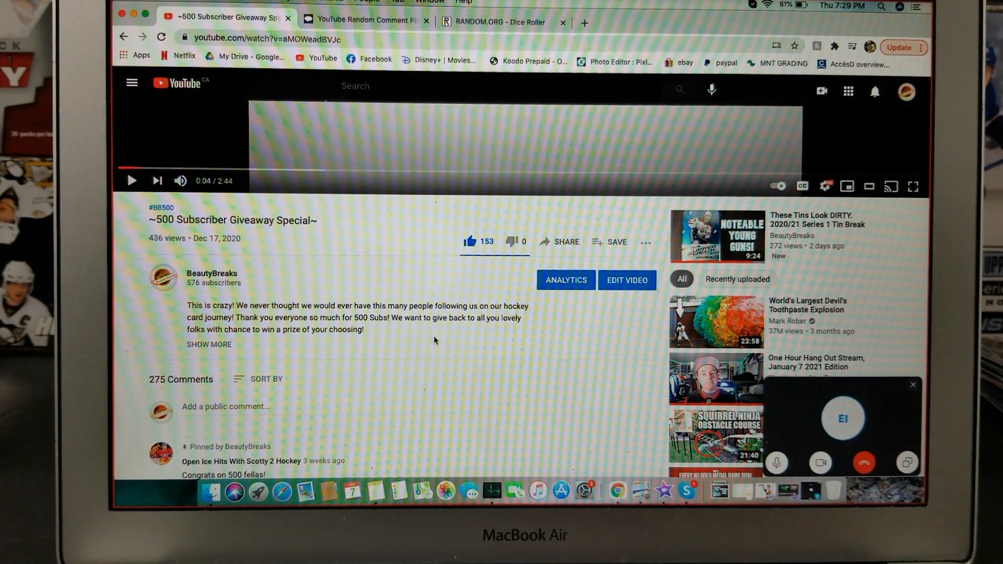
scroll("down", 3)
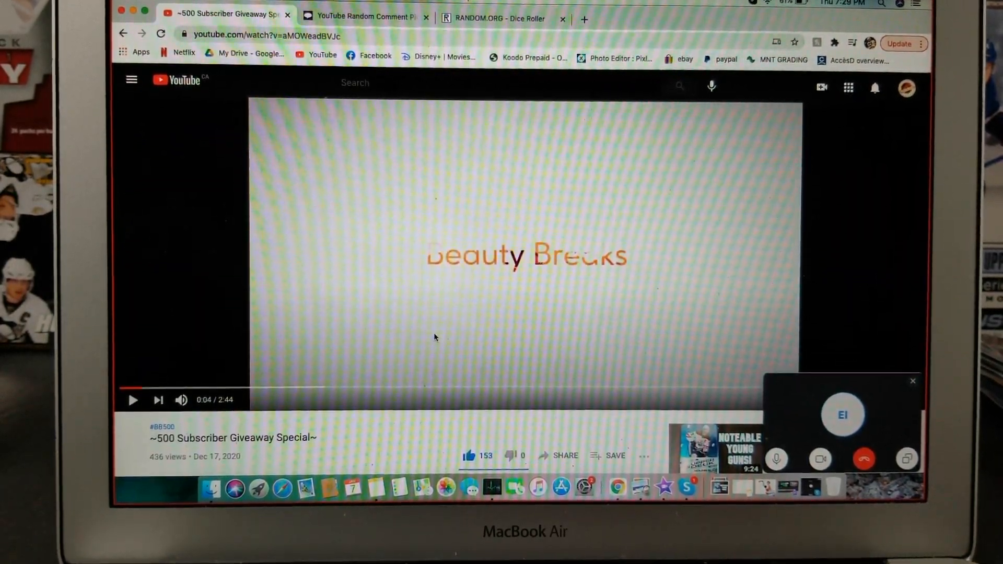
scroll("down", 3)
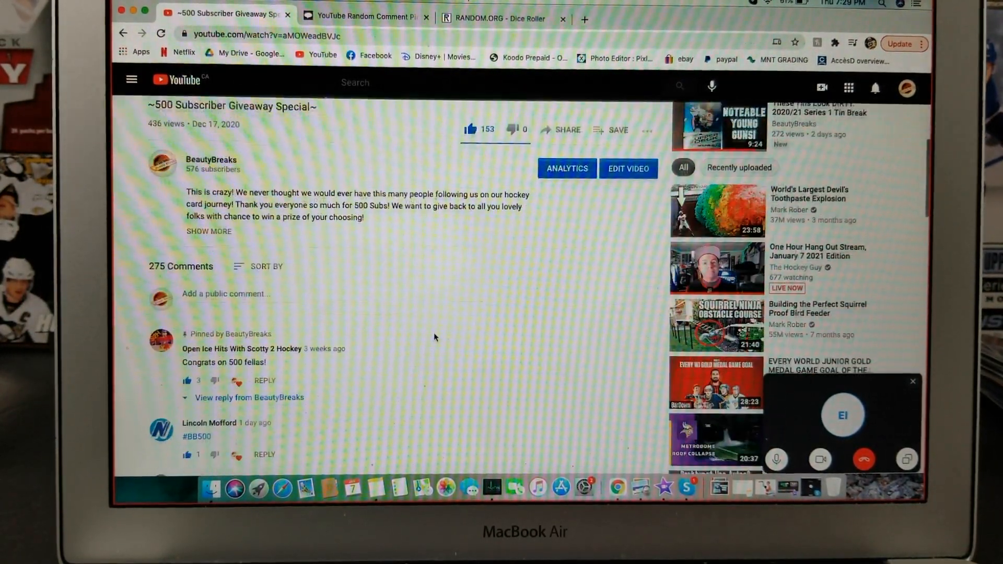
scroll("down", 3)
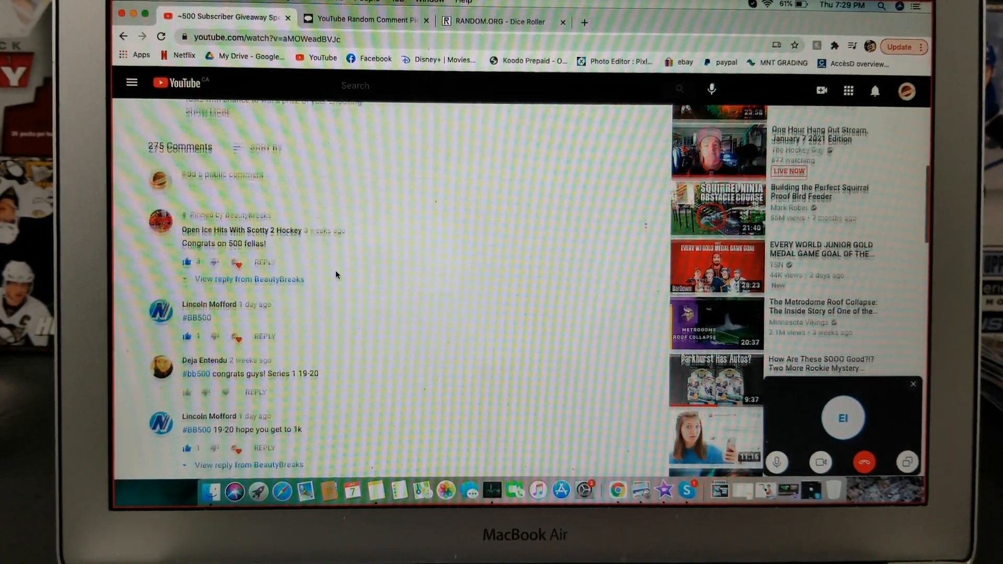
scroll("down", 3)
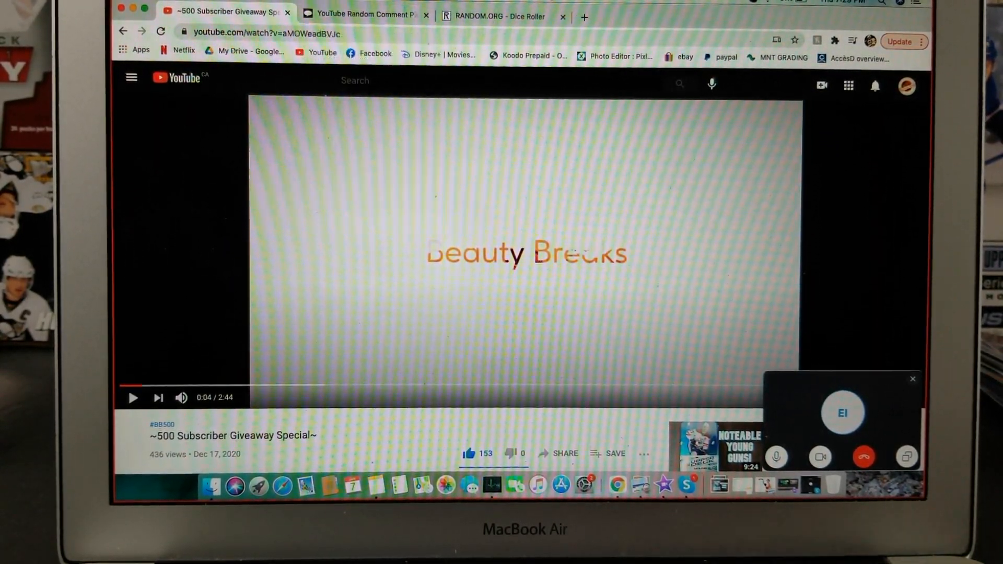
Roll two dice on RANDOM.ORG, getting 3 and 6, then return to the comment picker
left_click(499, 16)
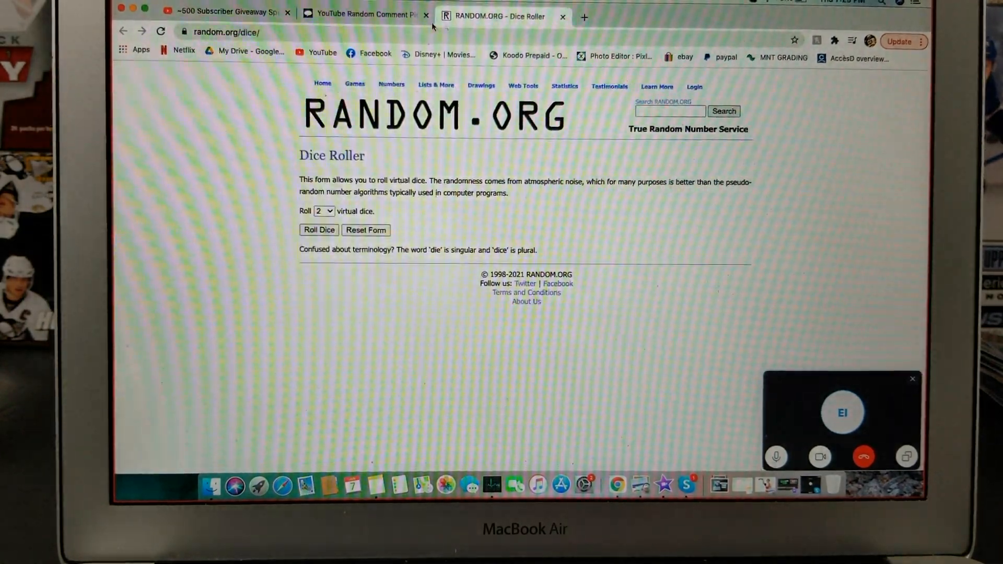
left_click(365, 14)
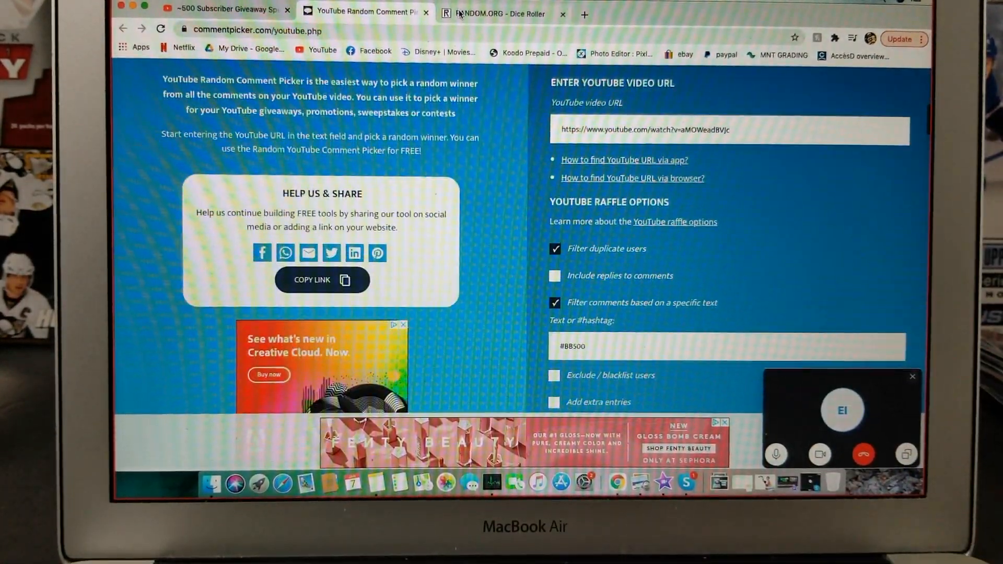
left_click(499, 12)
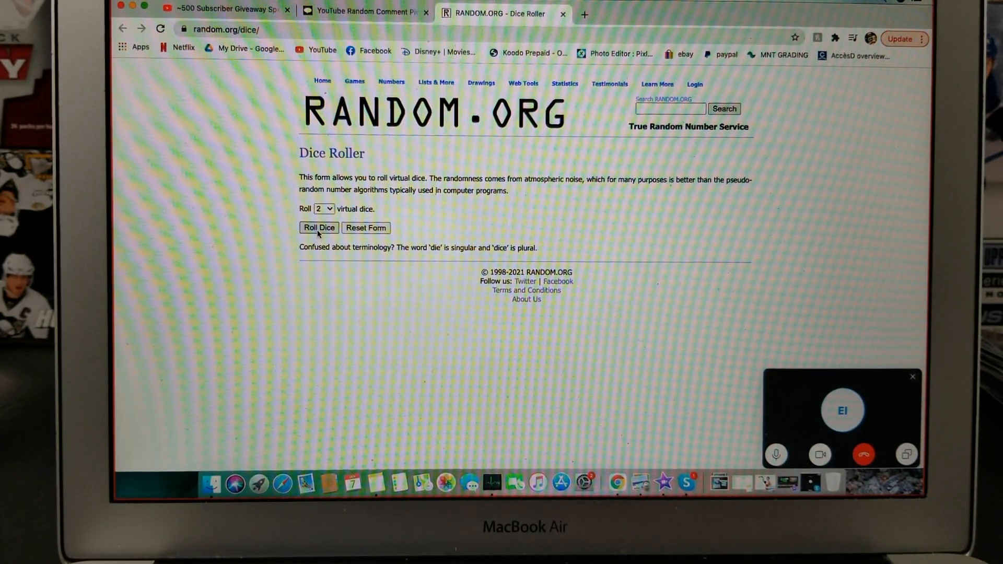
left_click(318, 228)
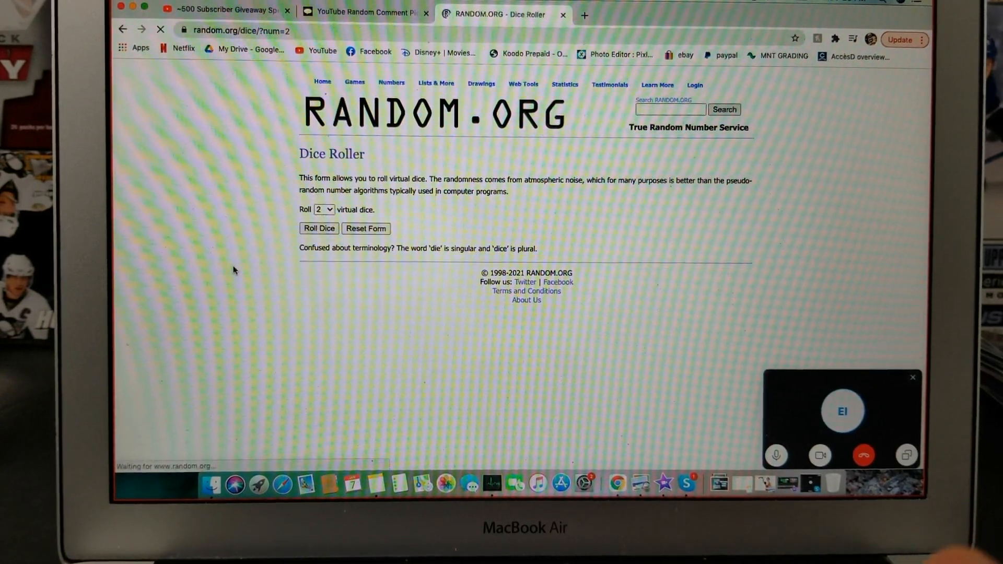
left_click(318, 229)
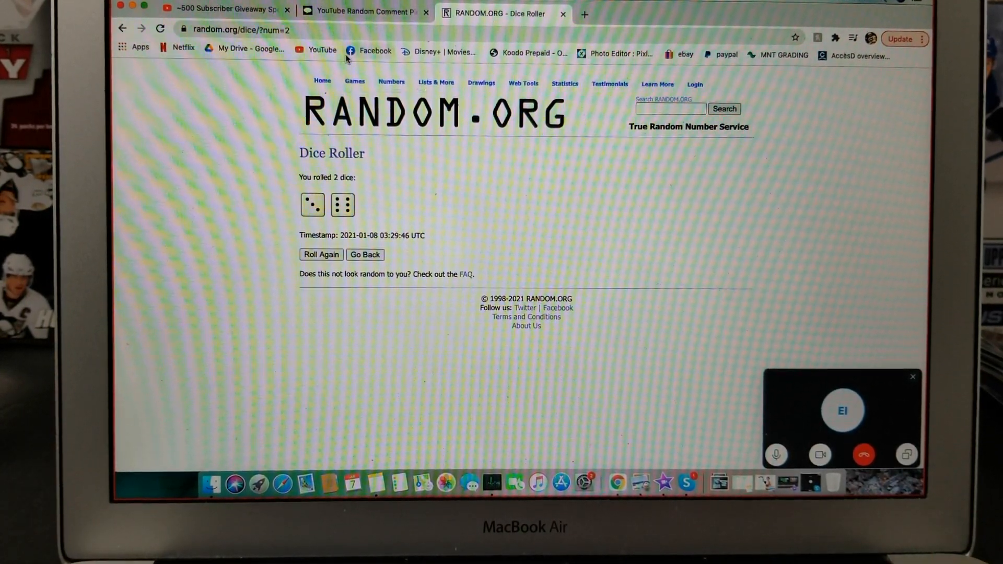
left_click(365, 12)
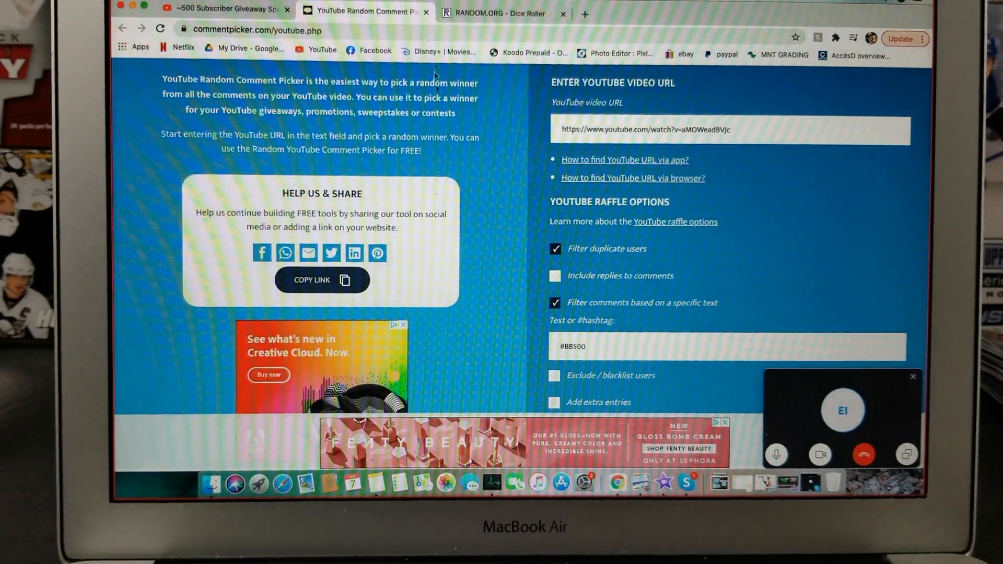
Load the #BB500 video's comments (172 unique commenters) and scroll to the raffle section
scroll("down", 3)
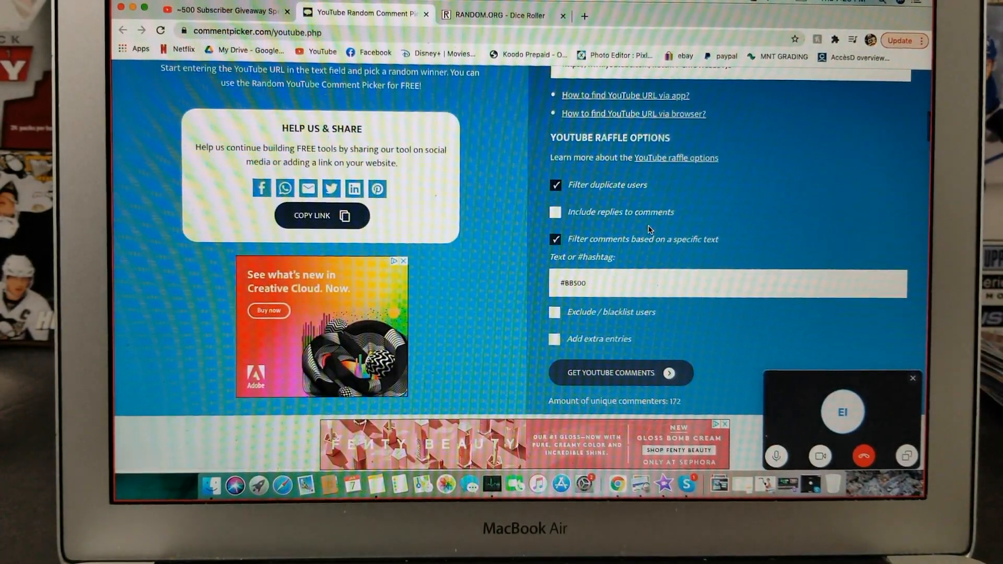
scroll("down", 3)
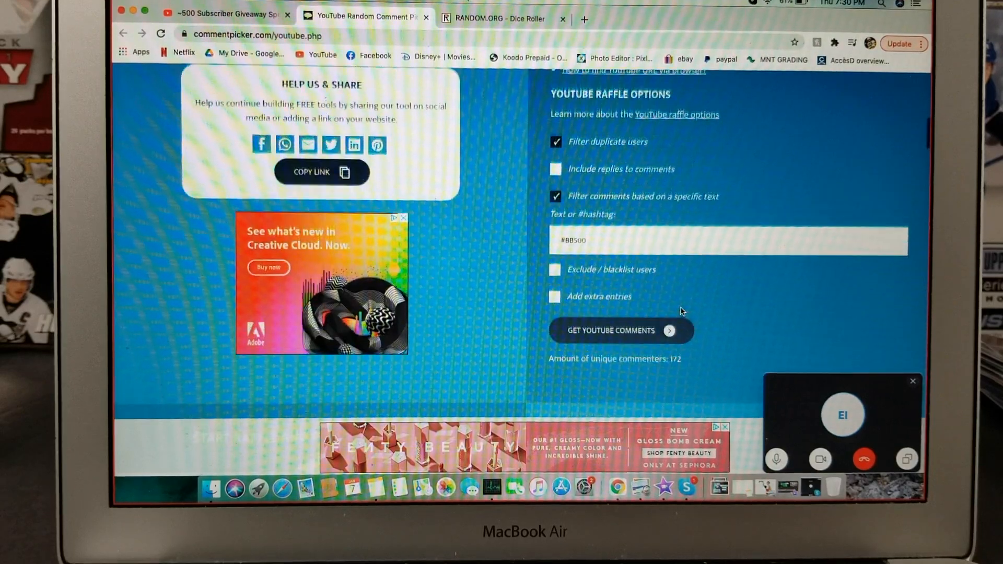
left_click(618, 329)
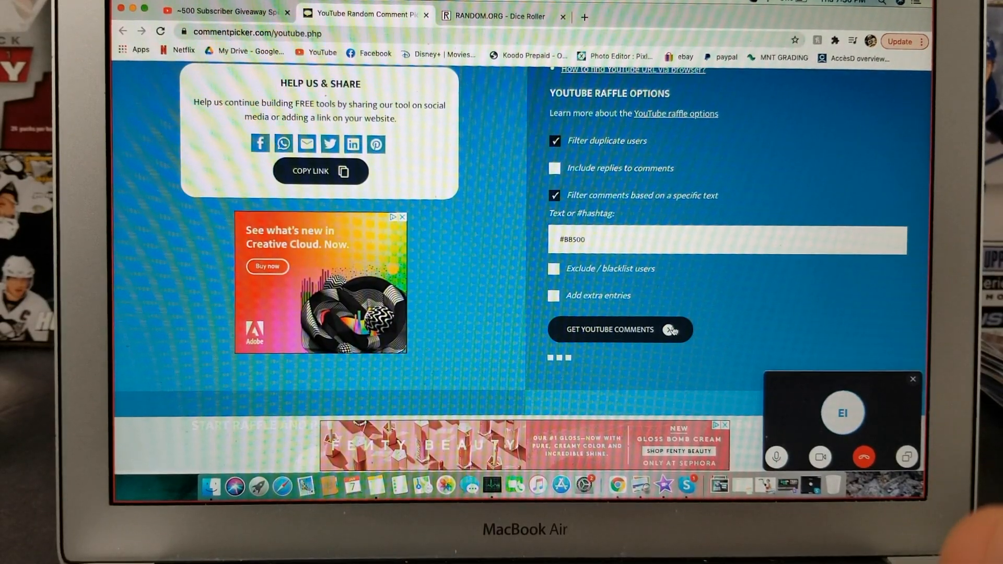
left_click(608, 330)
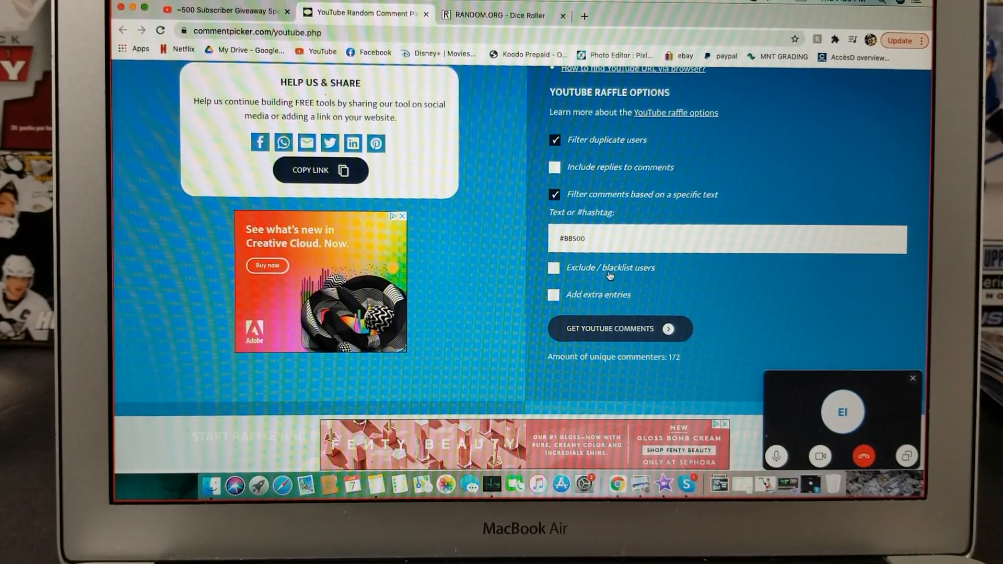
scroll("down", 3)
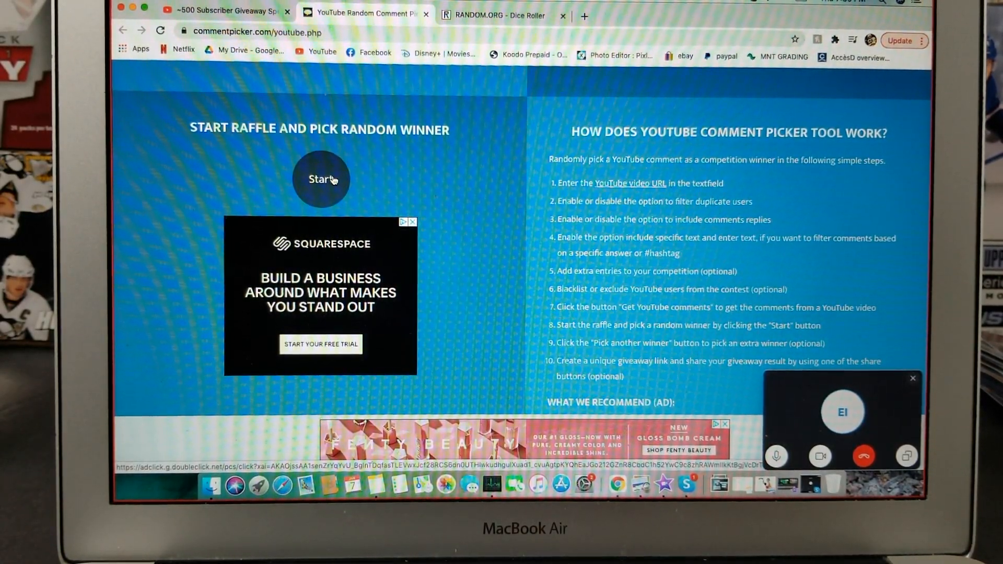
Start the raffle to draw a first random winner from the 172 commenters
left_click(322, 179)
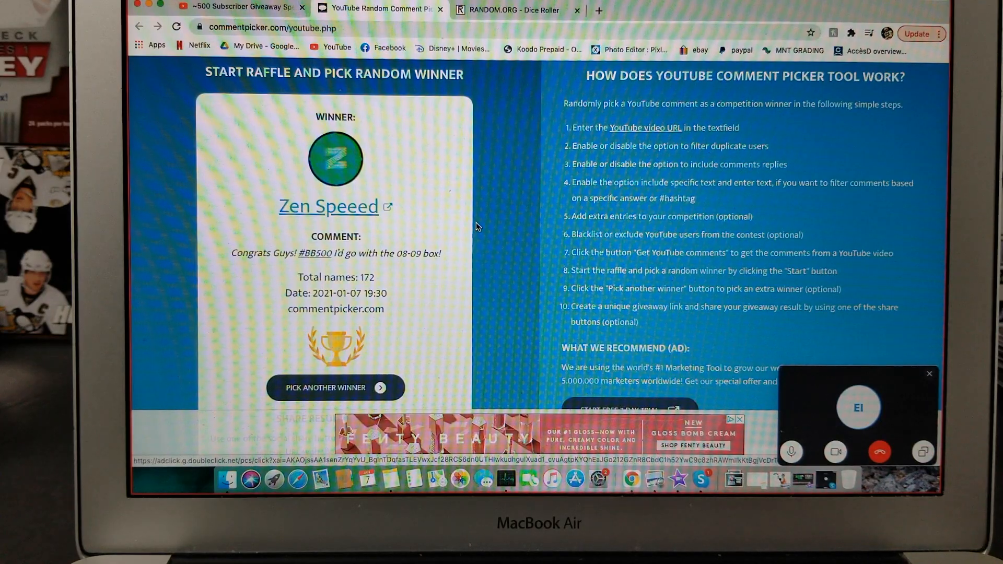
scroll("down", 3)
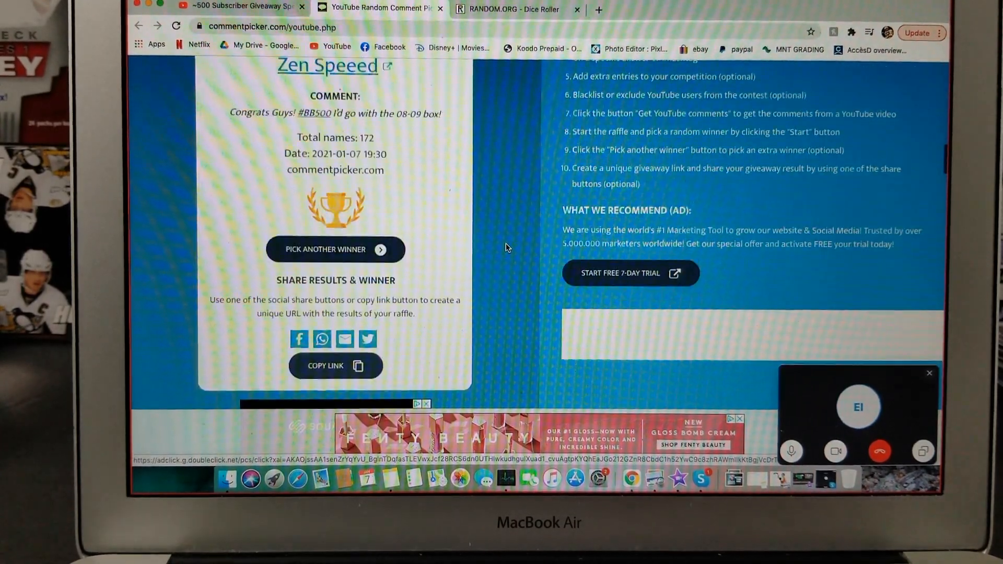
scroll("down", 3)
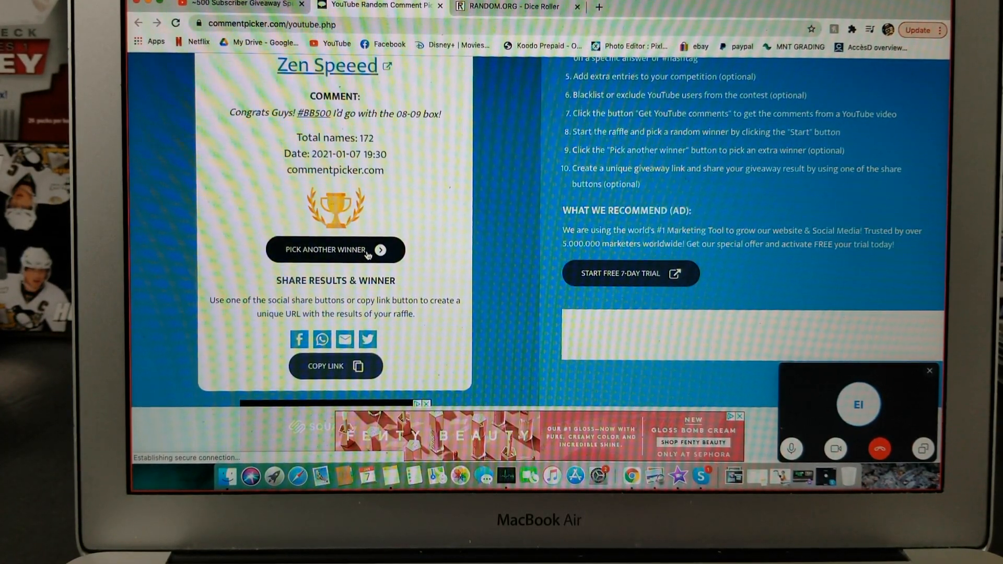
Pick another winner twice, bringing up the third winner's comment
left_click(335, 249)
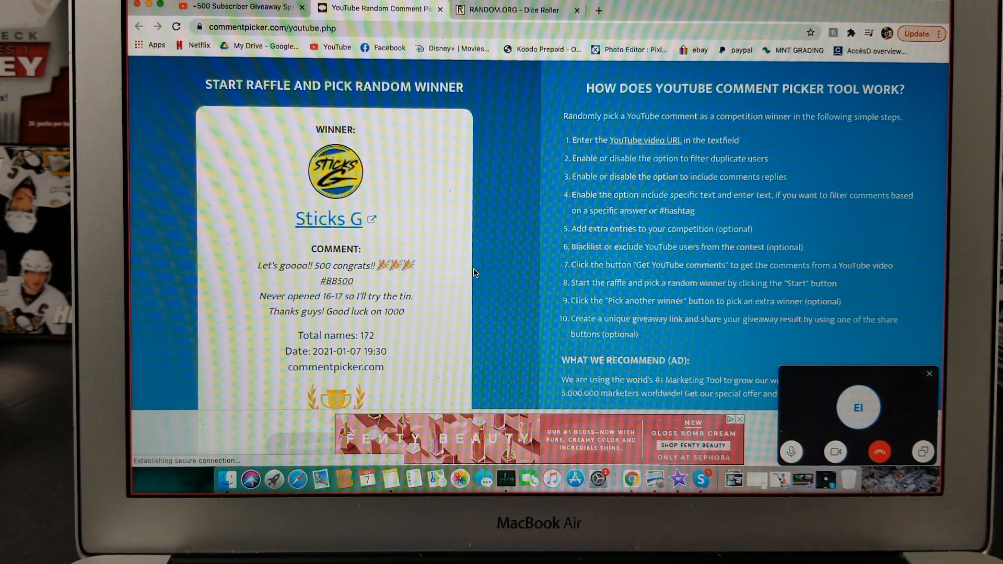
scroll("down", 3)
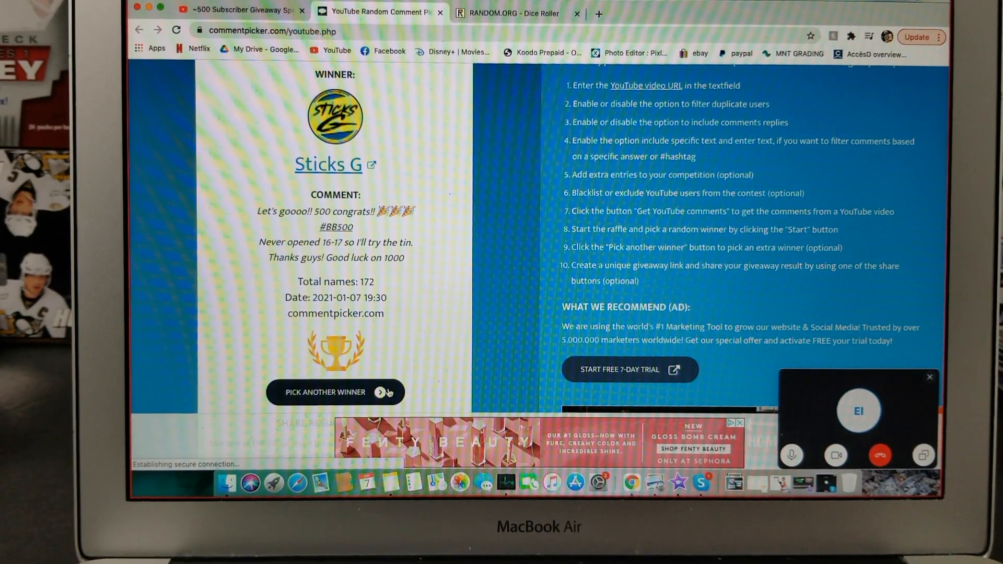
left_click(322, 392)
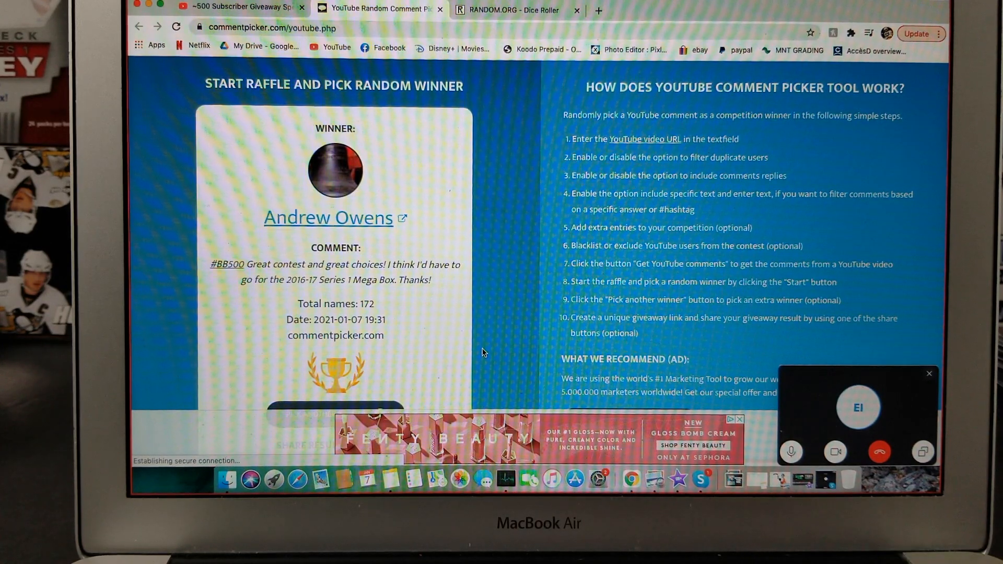
Draw a fourth winner from the 172 #BB500 commenters and scroll to the winner's card
scroll("down", 3)
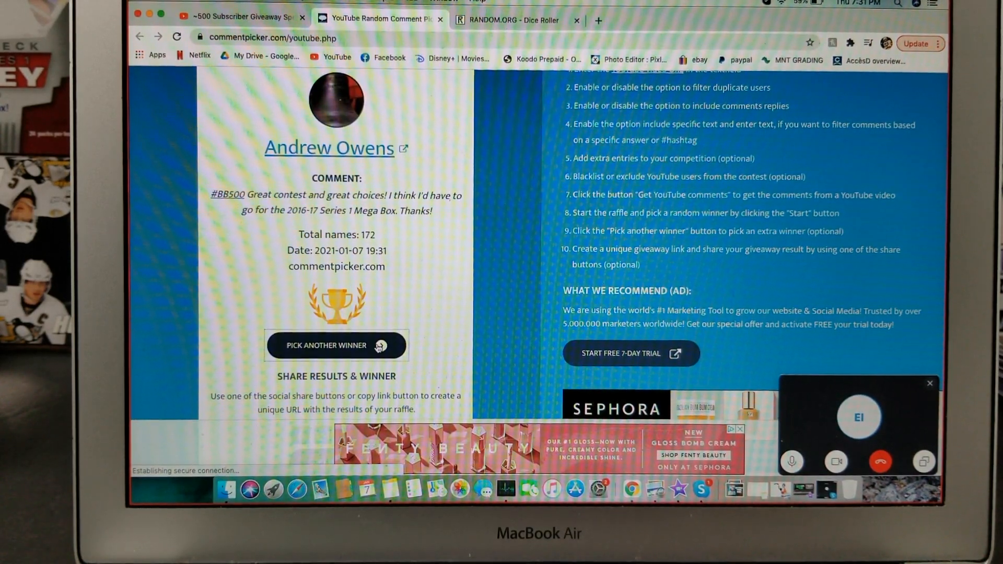
left_click(336, 345)
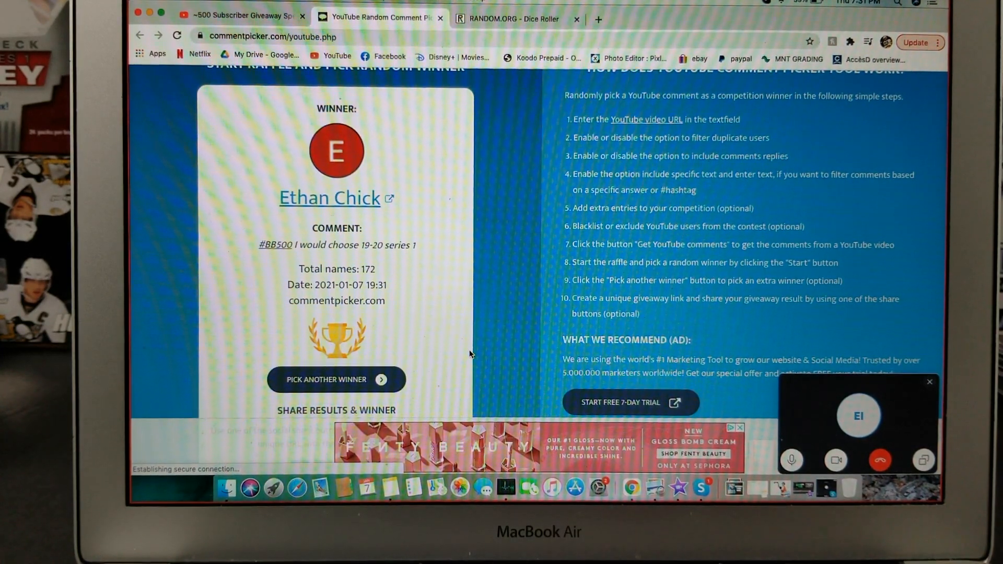
scroll("down", 3)
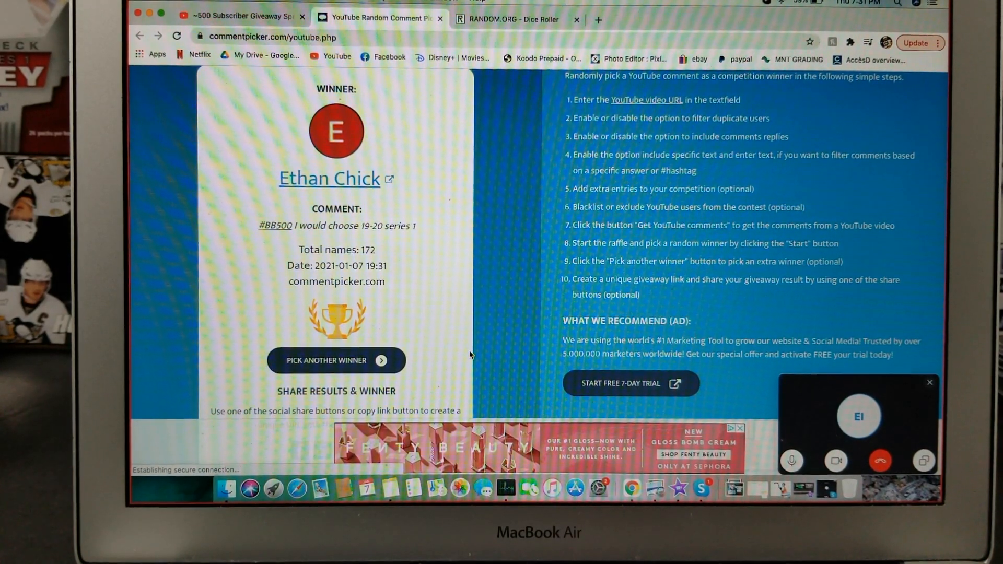
scroll("down", 3)
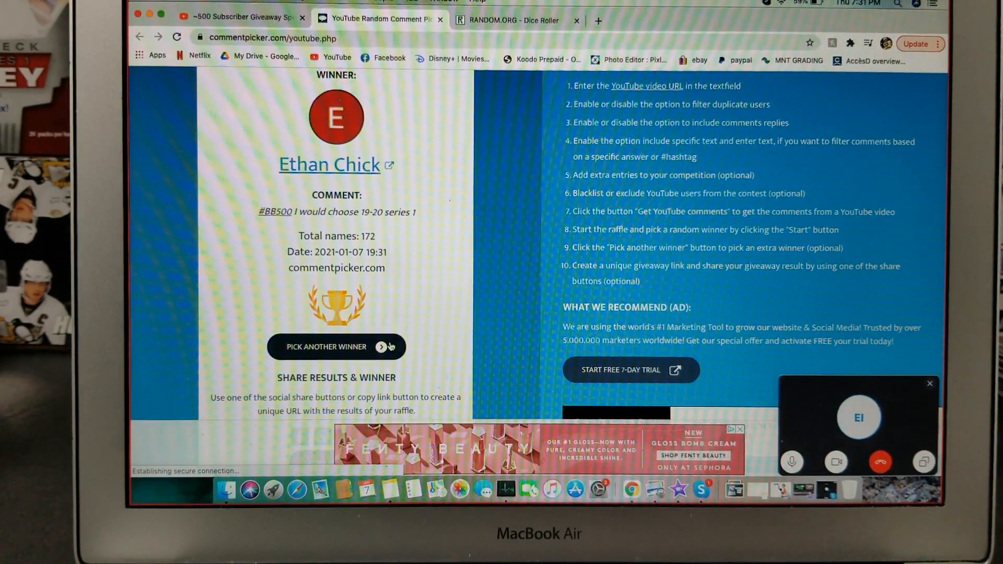
Redraw three more times, ending on a seventh winner choosing 08-09 series 1 retail
left_click(324, 347)
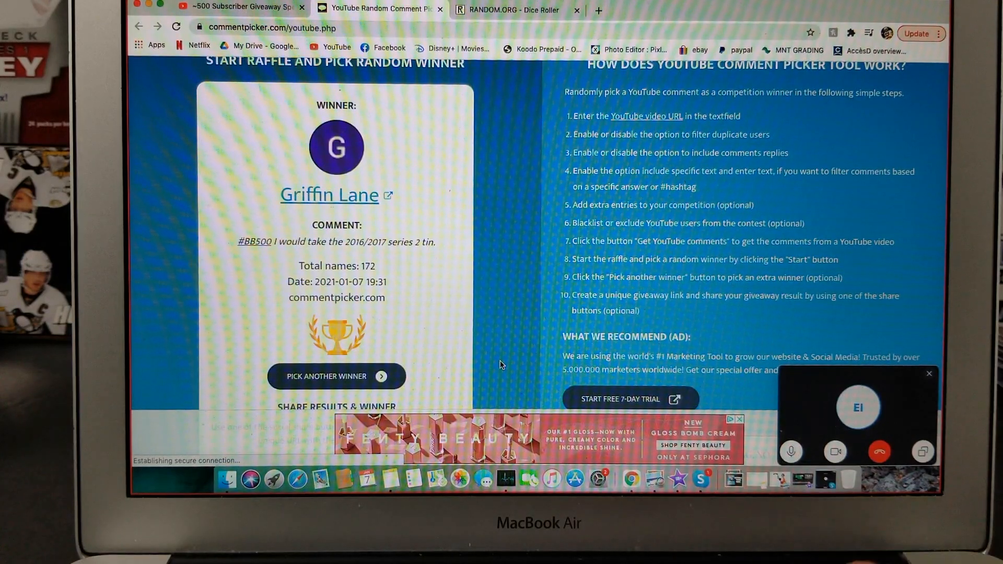
left_click(335, 376)
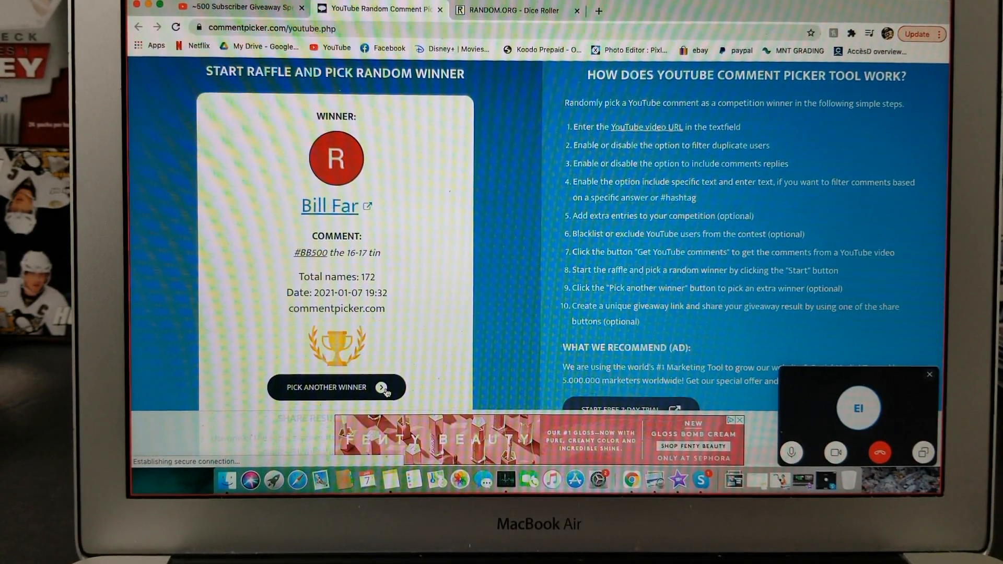
left_click(336, 387)
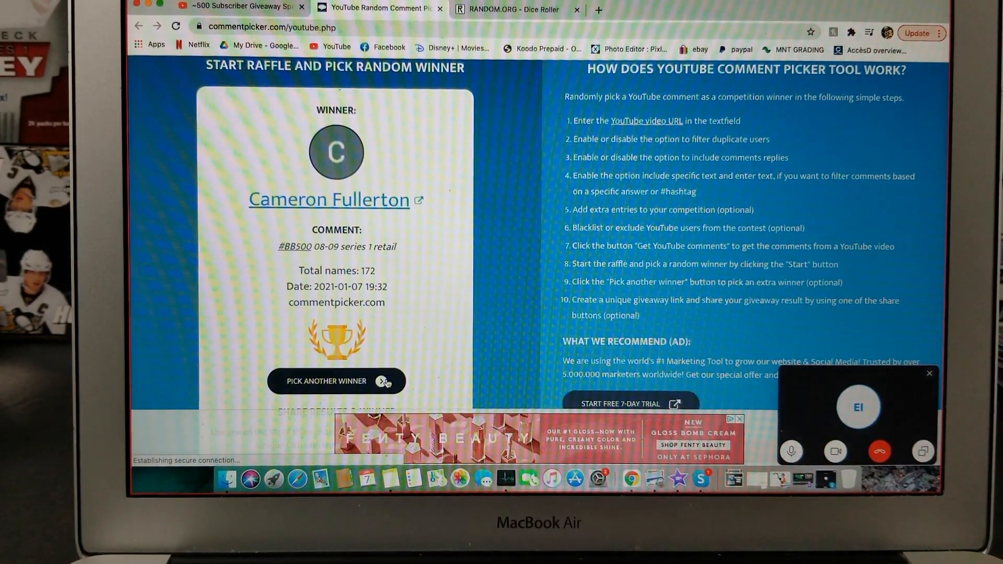
Draw an eighth winner choosing the 16-17 series 2 tin, then start a final draw
left_click(325, 381)
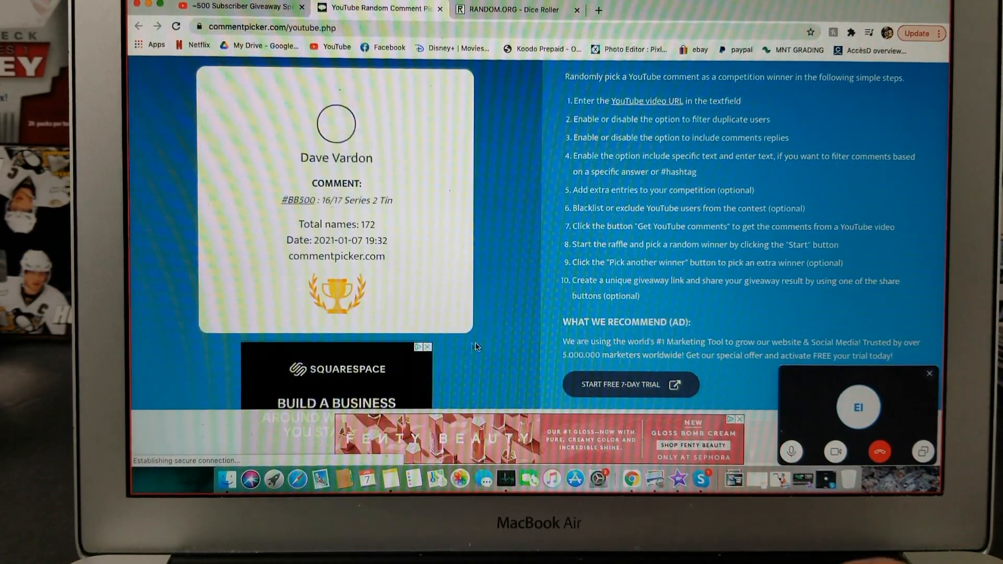
scroll("down", 3)
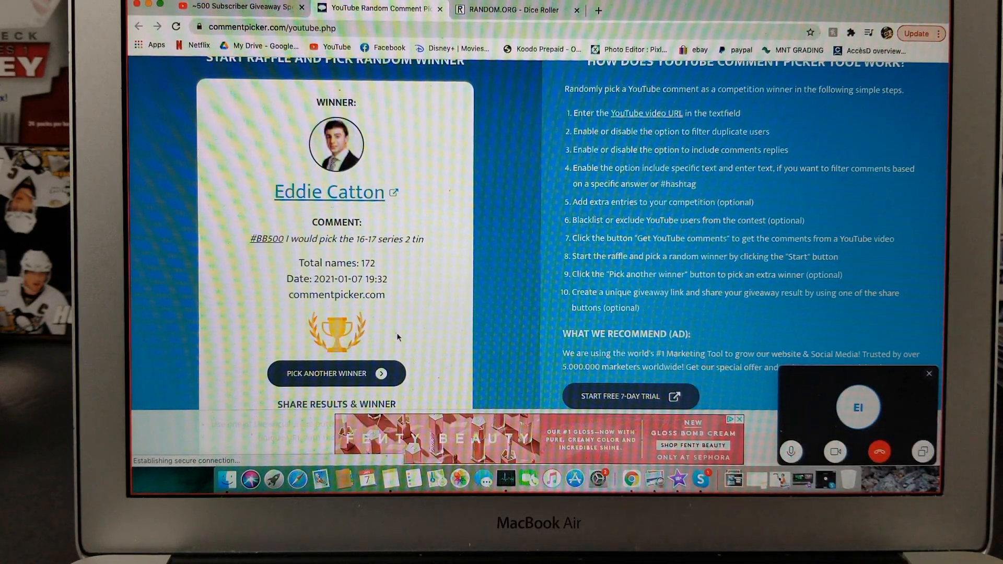
left_click(336, 373)
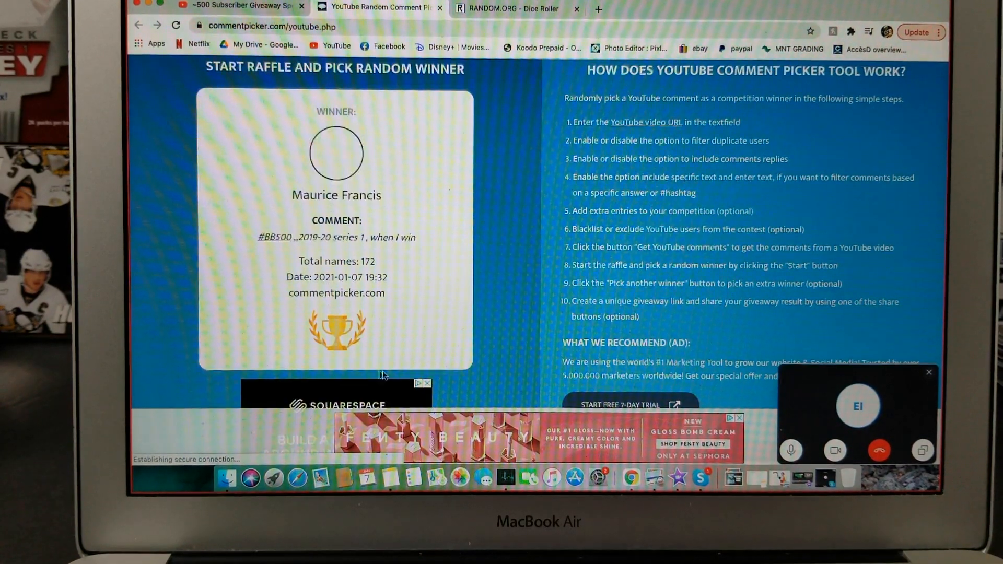